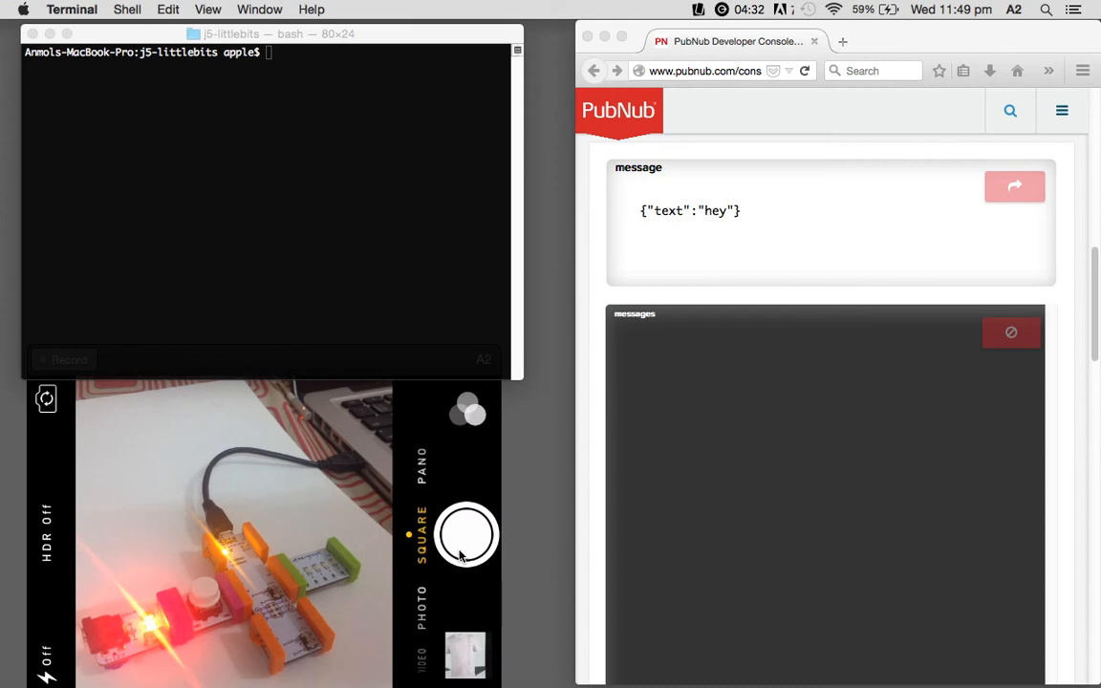
{"action": "mouse_move", "coordinate": [435, 482]}
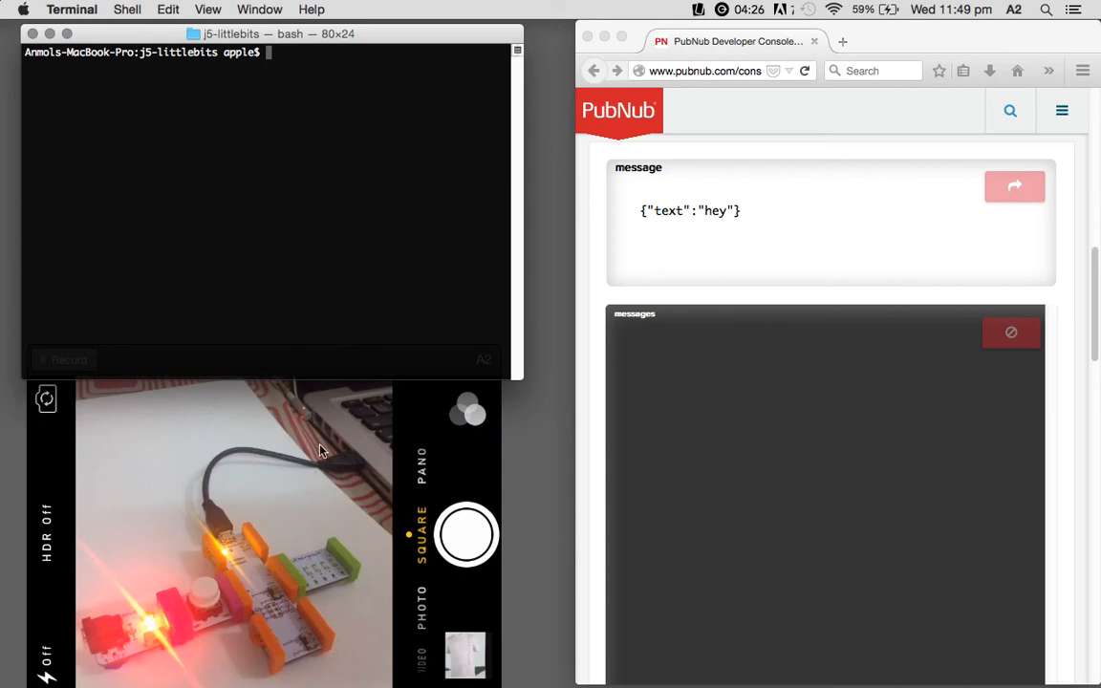
{"action": "mouse_move", "coordinate": [387, 344]}
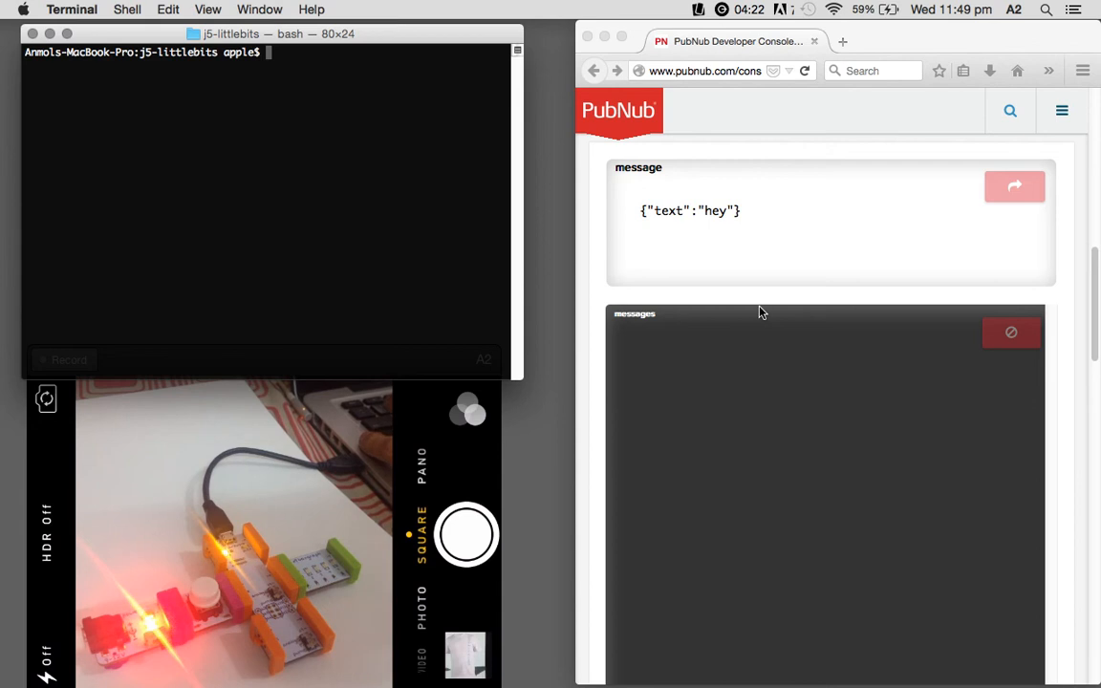
Prepare 'node led-button-pubnub.js' at the j5-littlebits prompt, then bring Arduino IDE forward
{"action": "scroll", "scroll_direction": "up", "scroll_amount": 3}
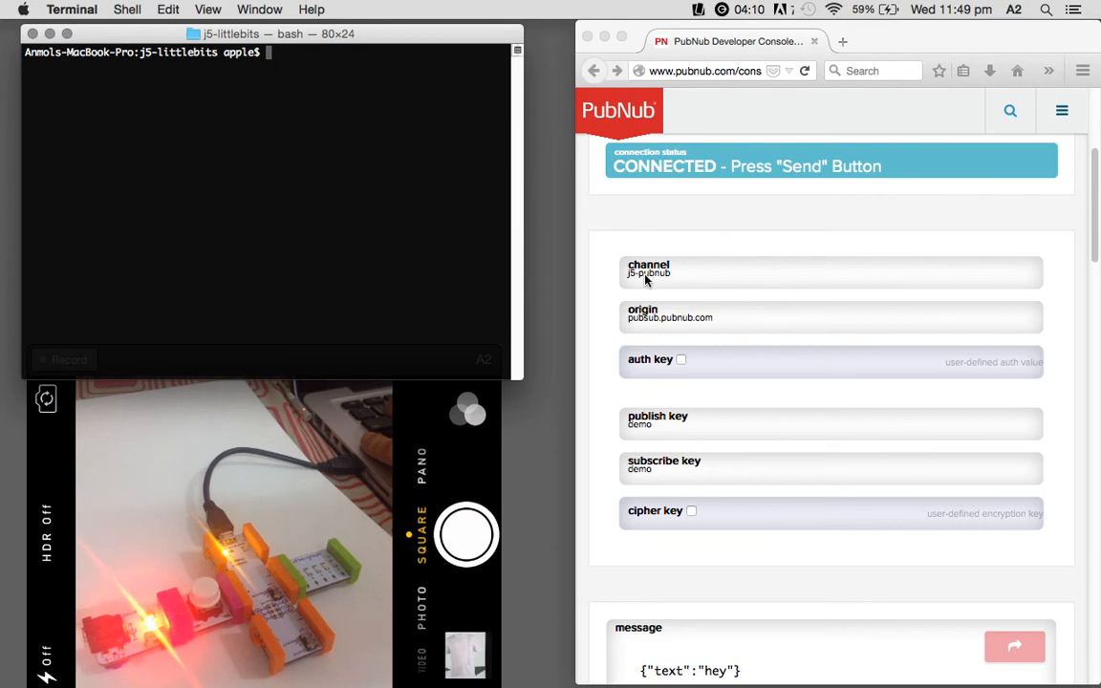
{"action": "scroll", "scroll_direction": "down", "scroll_amount": 3}
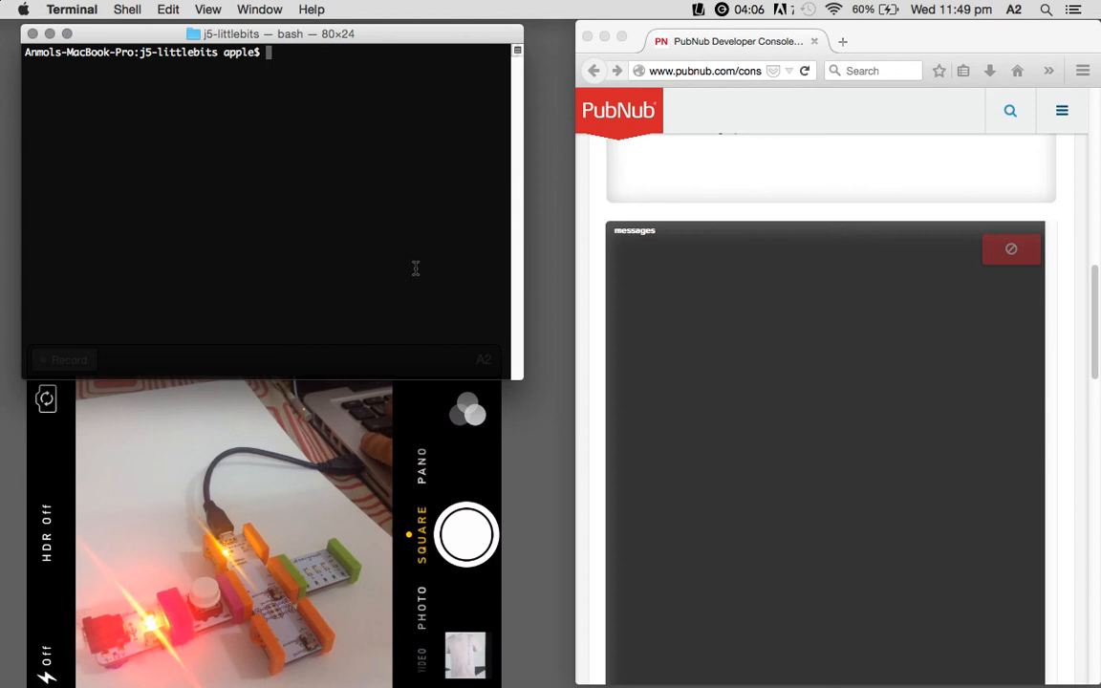
{"action": "mouse_move", "coordinate": [390, 250]}
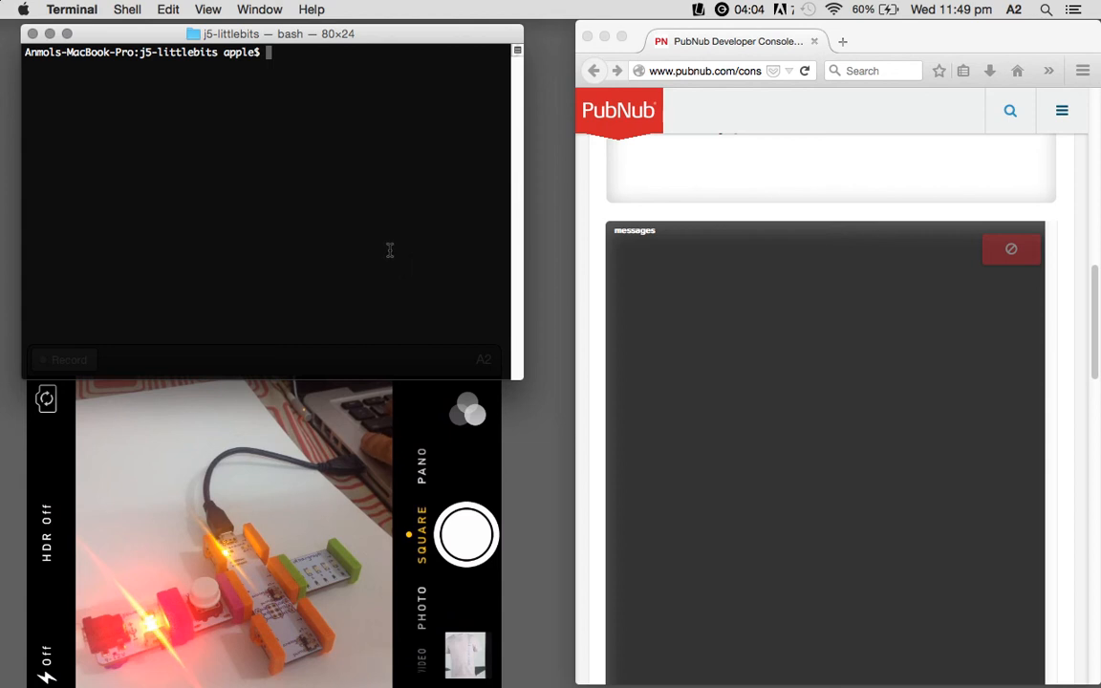
{"action": "type", "text": "node l"}
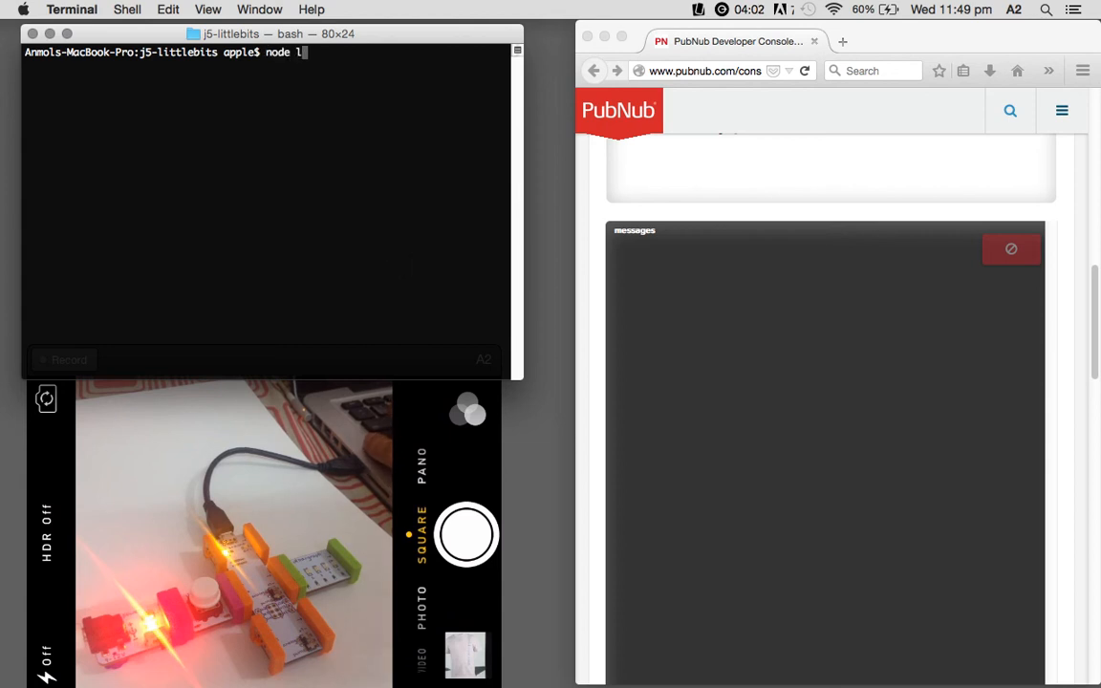
{"action": "type", "text": "ed-button-pubnub.js"}
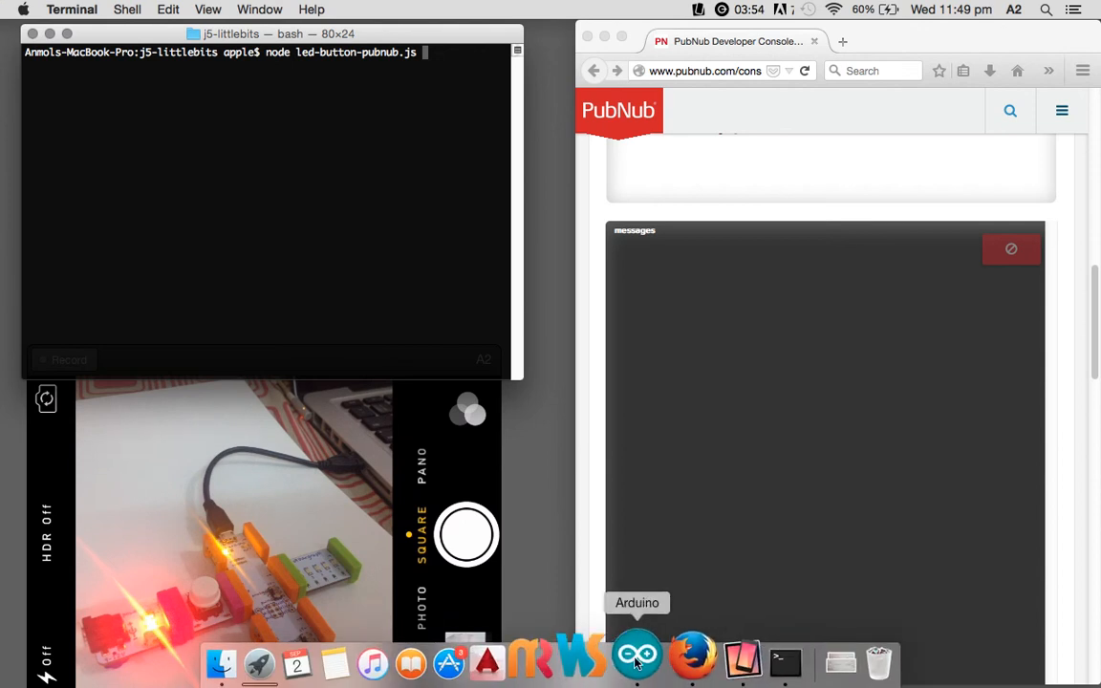
{"action": "left_click", "coordinate": [637, 655]}
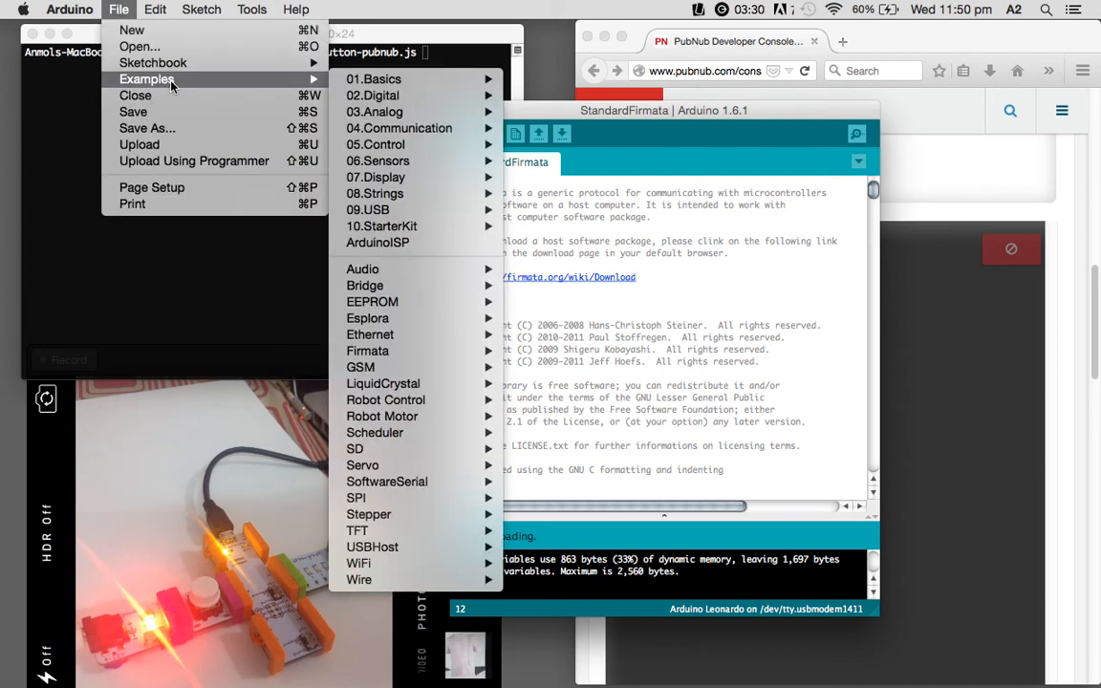
{"action": "mouse_move", "coordinate": [363, 269]}
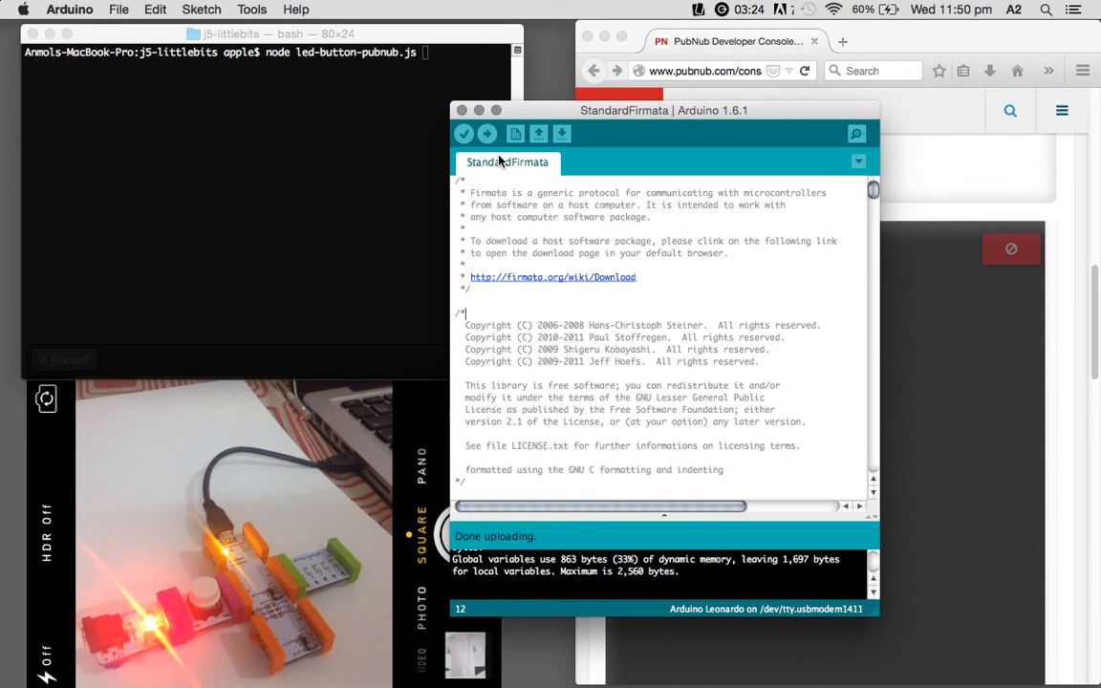
Return to the Terminal window after the StandardFirmata upload
{"action": "left_click", "coordinate": [487, 133]}
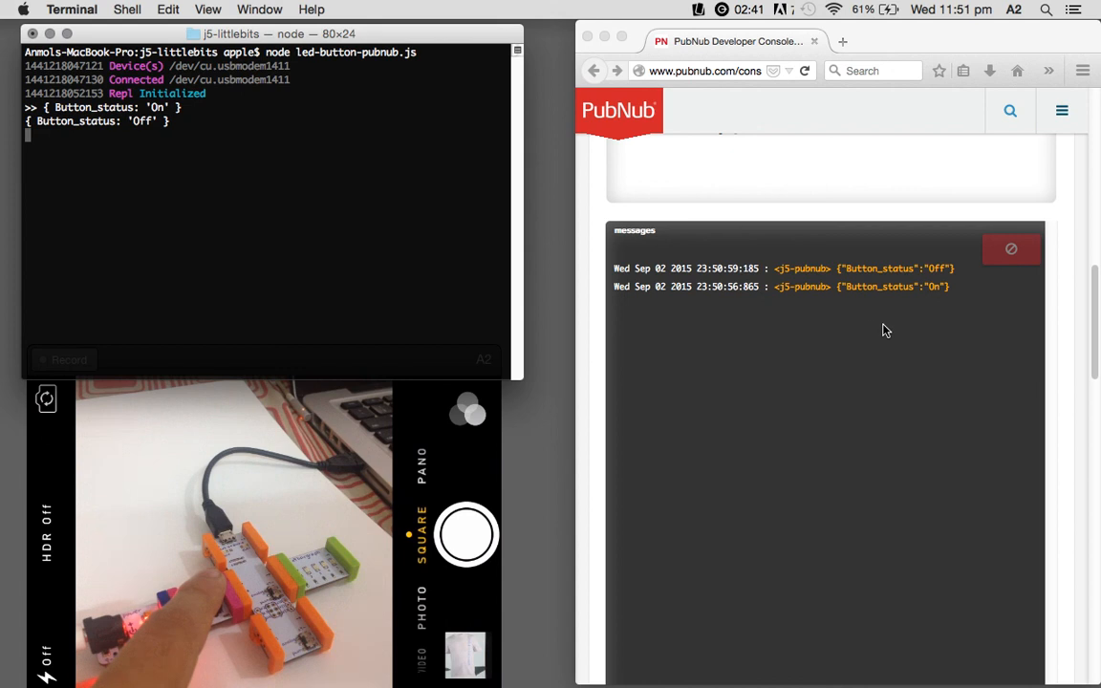
{"action": "mouse_move", "coordinate": [898, 314]}
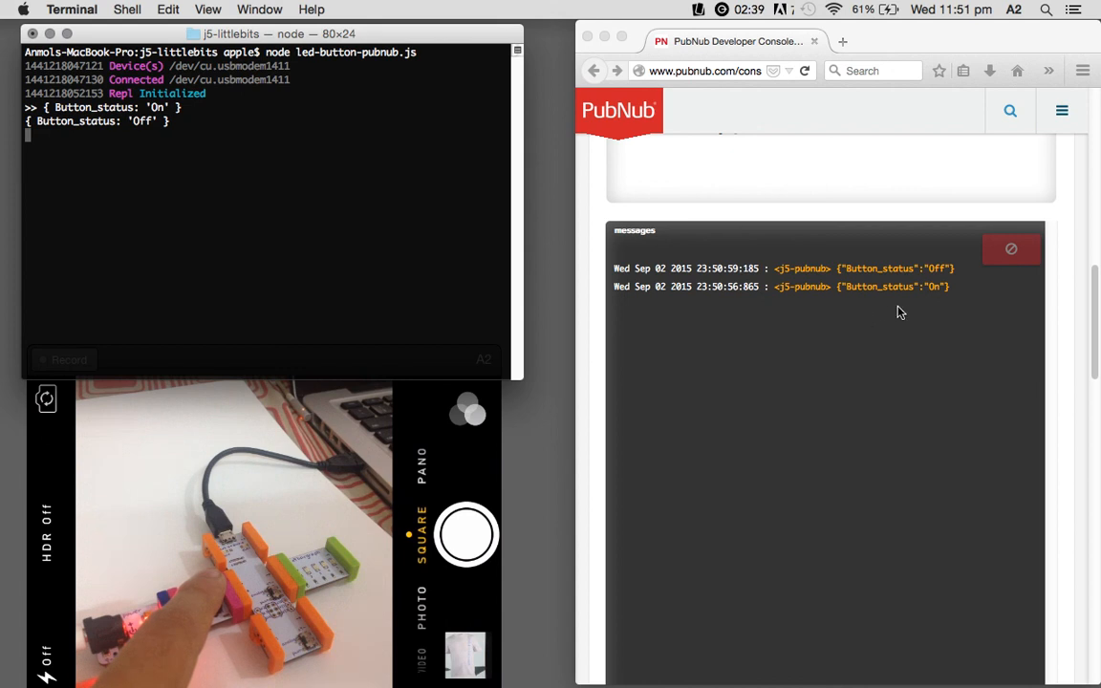
{"action": "mouse_move", "coordinate": [887, 304]}
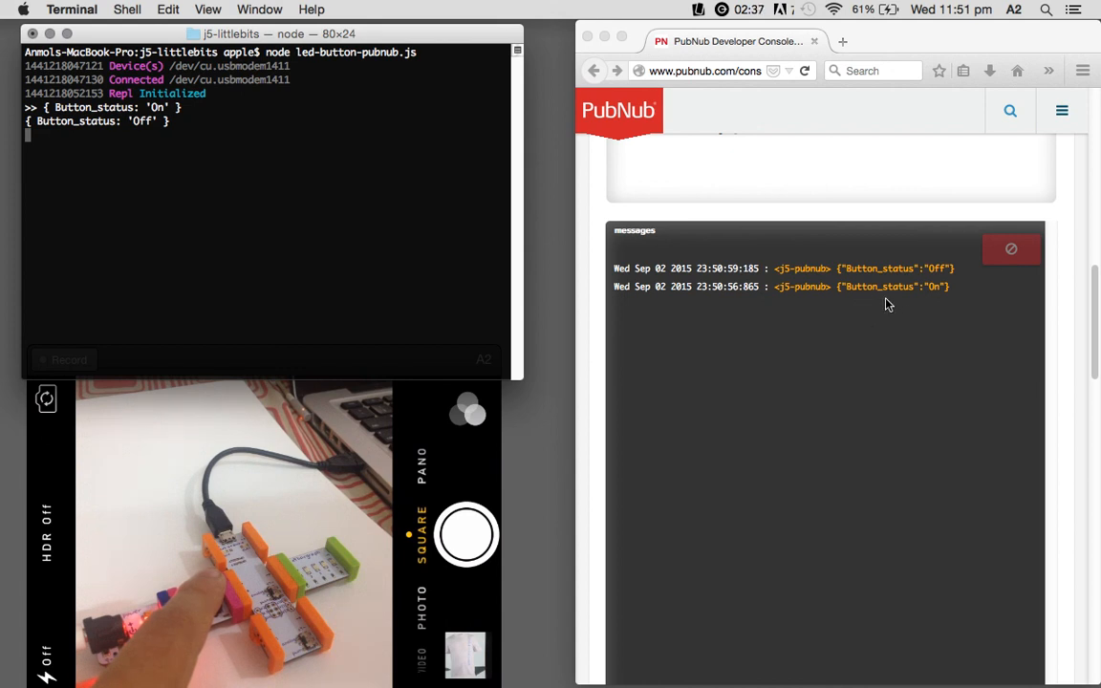
{"action": "mouse_move", "coordinate": [865, 300]}
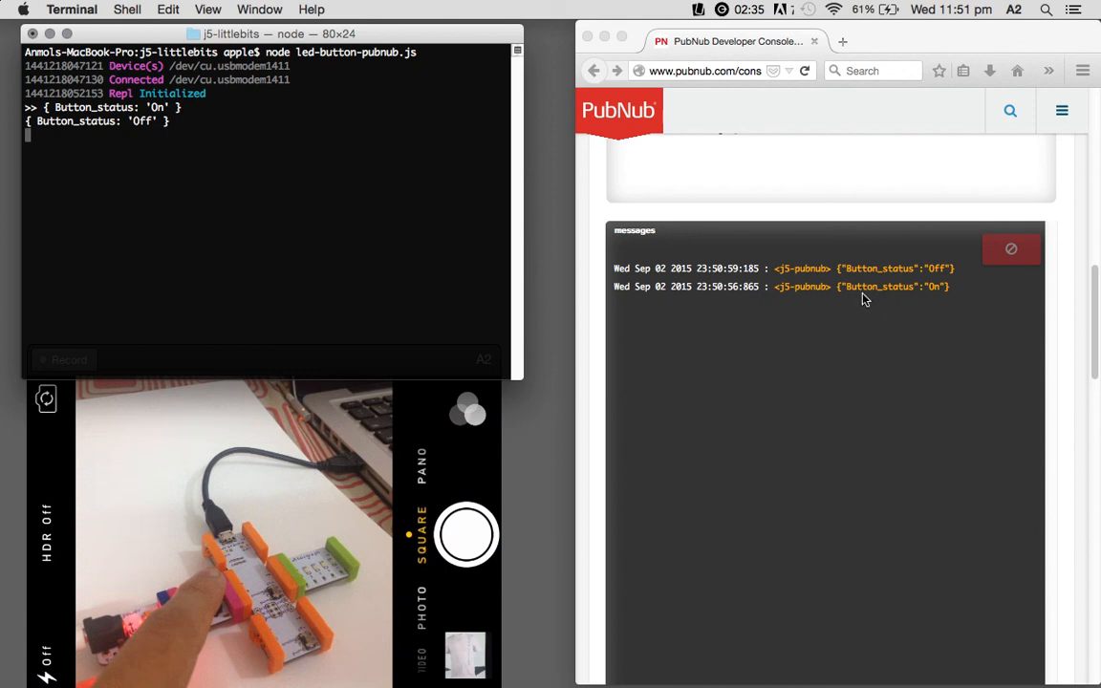
{"action": "mouse_move", "coordinate": [927, 302]}
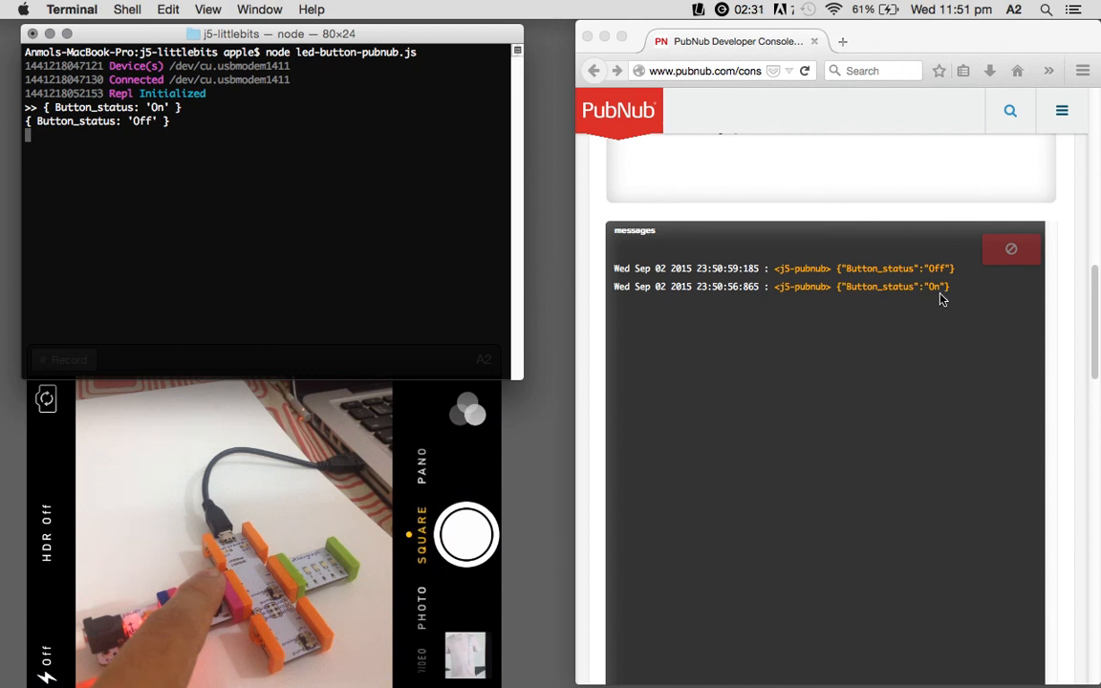
{"action": "mouse_move", "coordinate": [549, 309]}
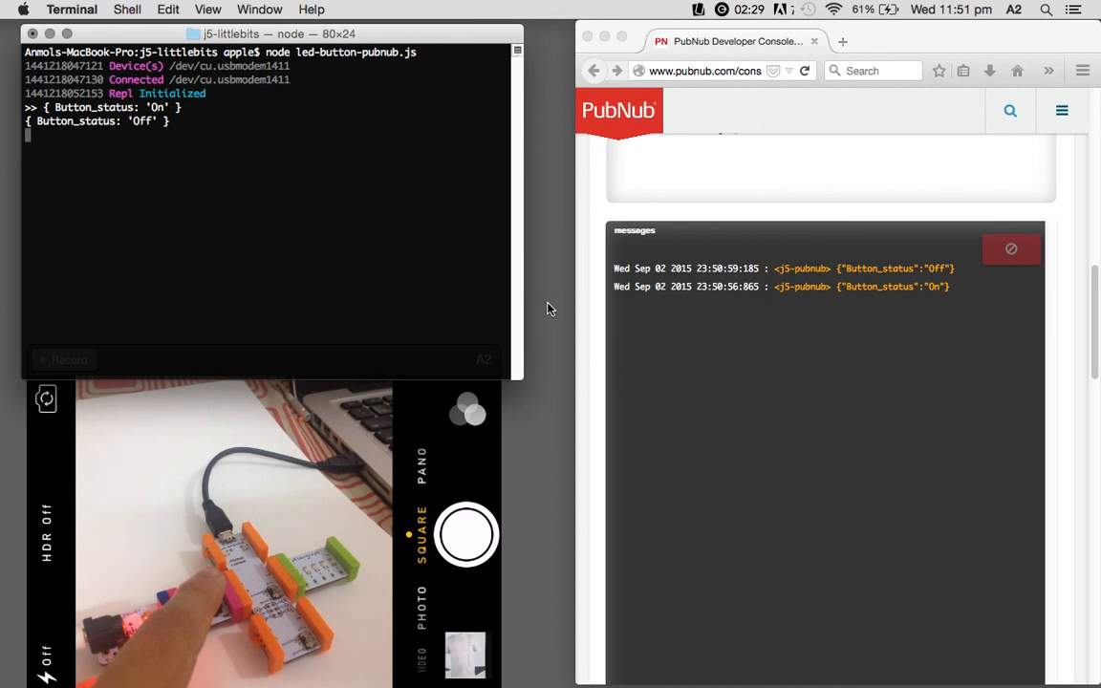